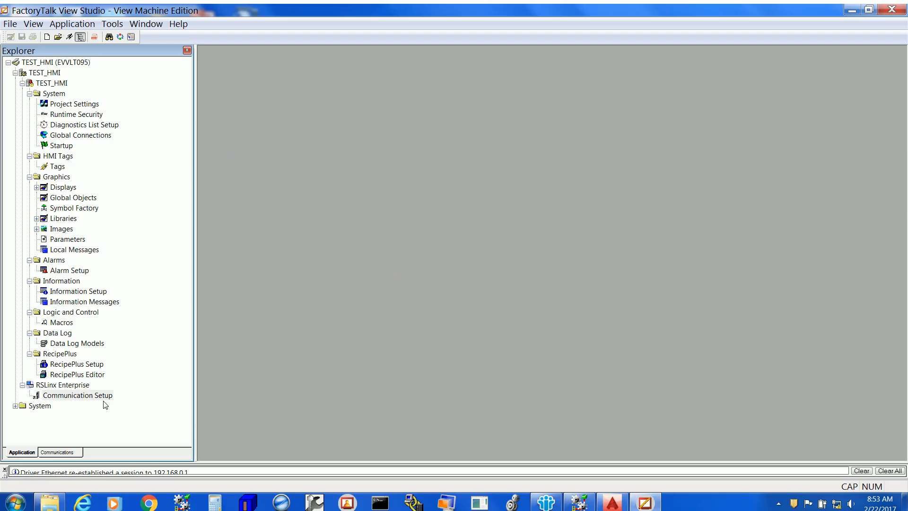
# - Open the RSLinx Enterprise Communication Setup editor for the TEST_HMI application
pyautogui.rightClick(77, 395)
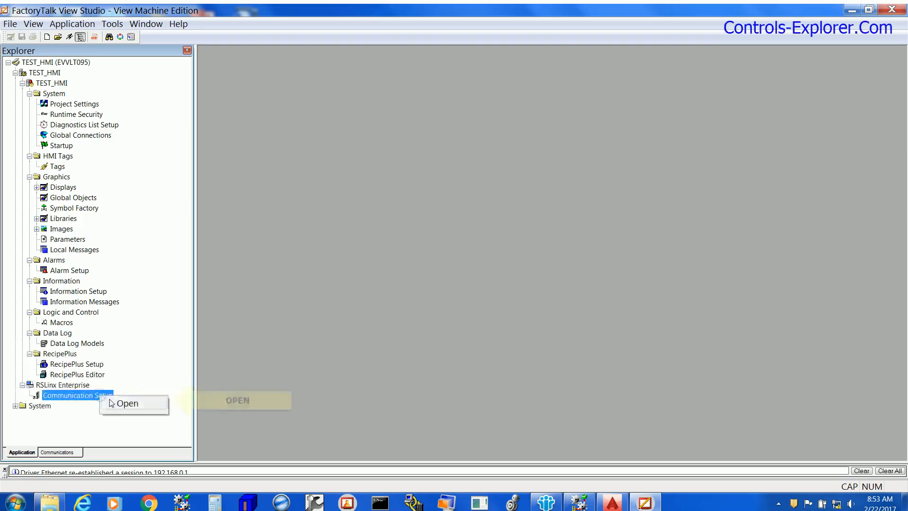
pyautogui.click(126, 403)
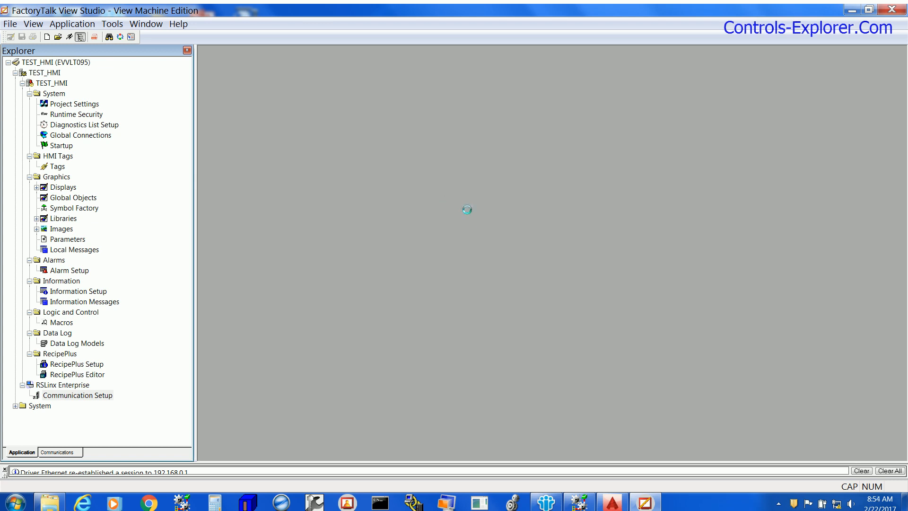
pyautogui.doubleClick(78, 395)
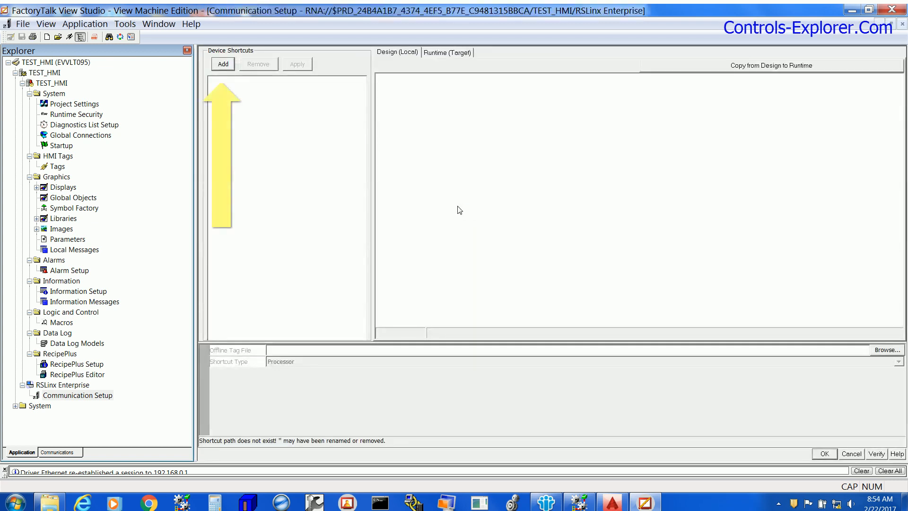
# - Add a new device shortcut named PLC_TEST_1
pyautogui.click(222, 63)
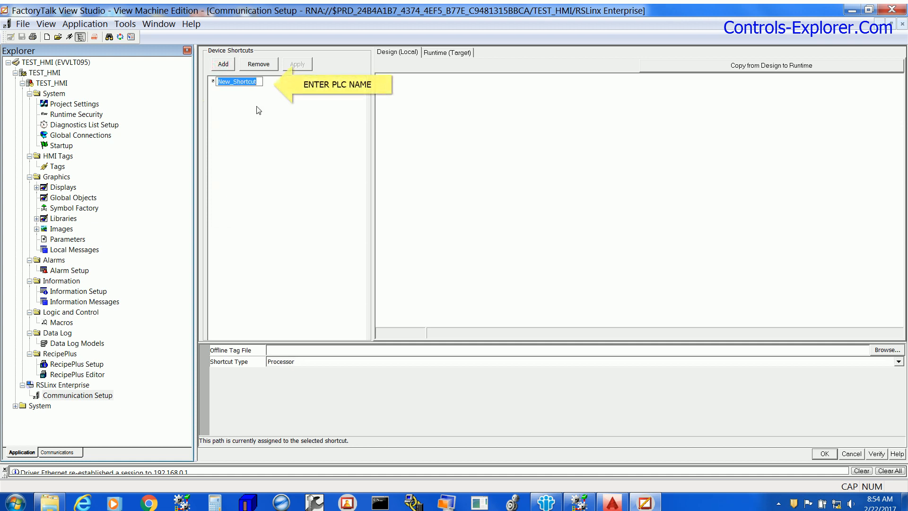
pyautogui.write('PLC_TEST_1')
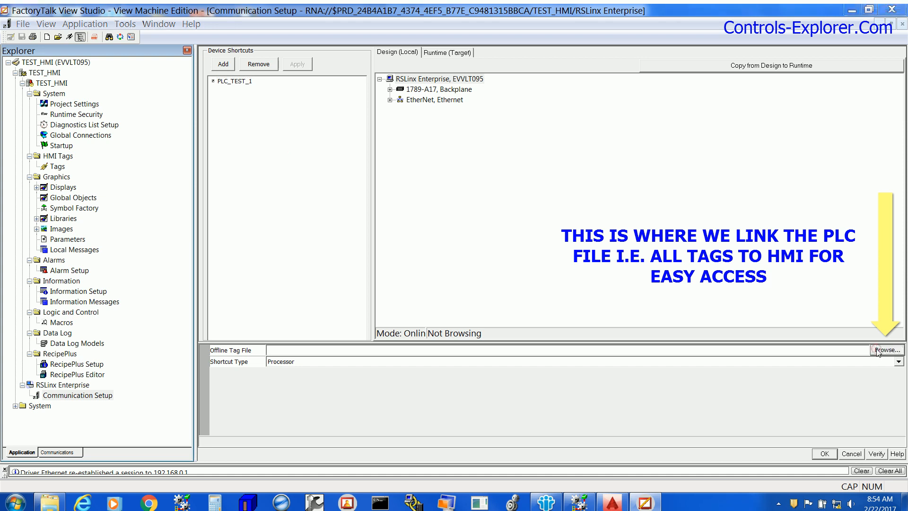
# - Set the shortcut's offline tag file to PLC_TEST_1.ACD and apply the change
pyautogui.click(888, 350)
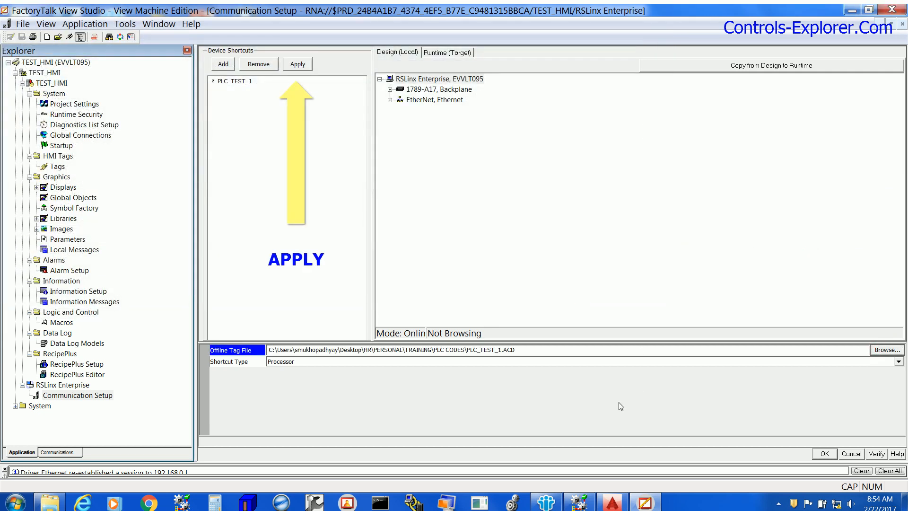
pyautogui.click(298, 64)
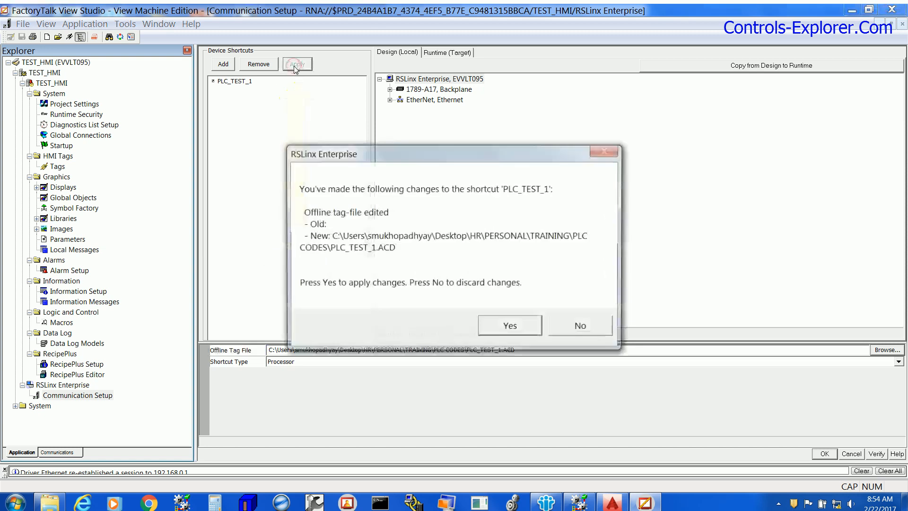
pyautogui.click(508, 325)
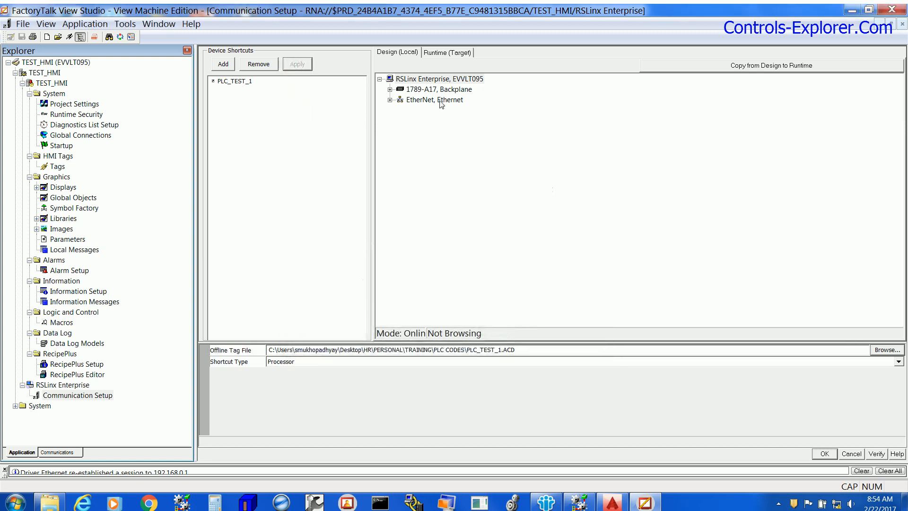
# - Expand the EtherNet network to browse its devices, including the CompactLogix at 192.168.0.10
pyautogui.click(433, 100)
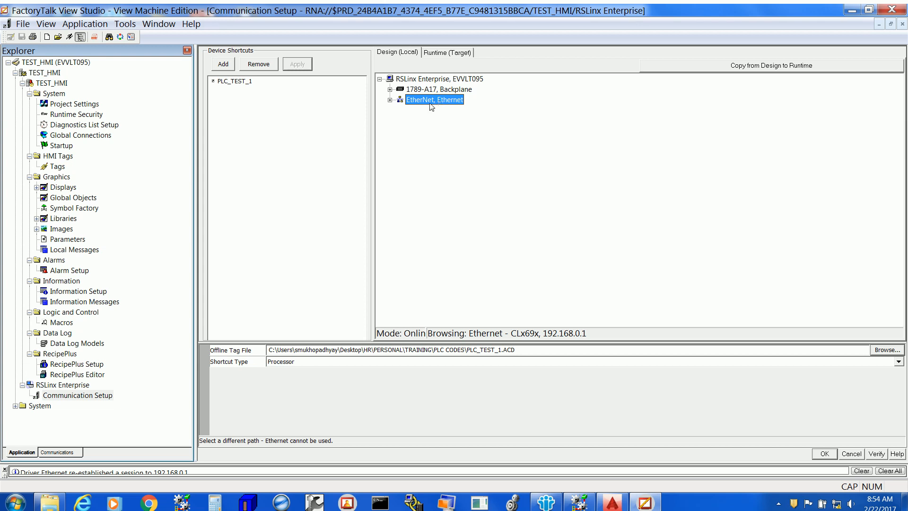
pyautogui.click(391, 99)
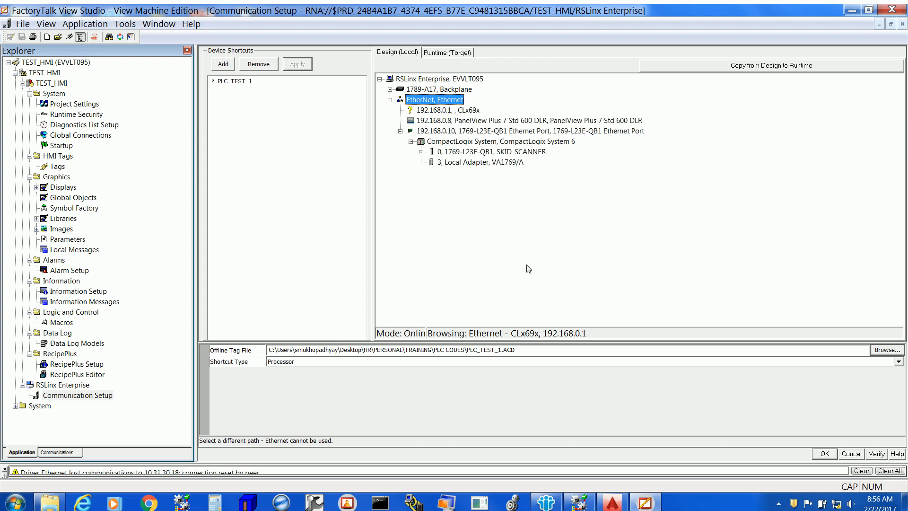